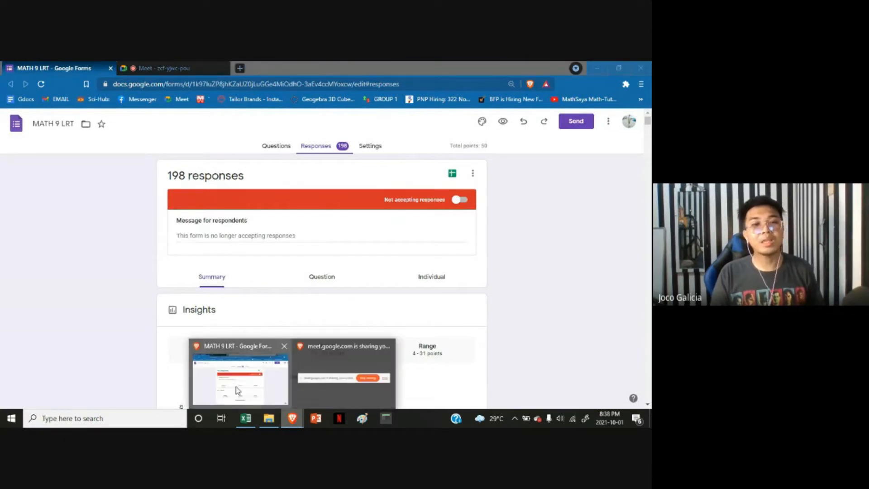
# Switch to the Excel score sheet and select empty cell H3.
pyautogui.click(244, 417)
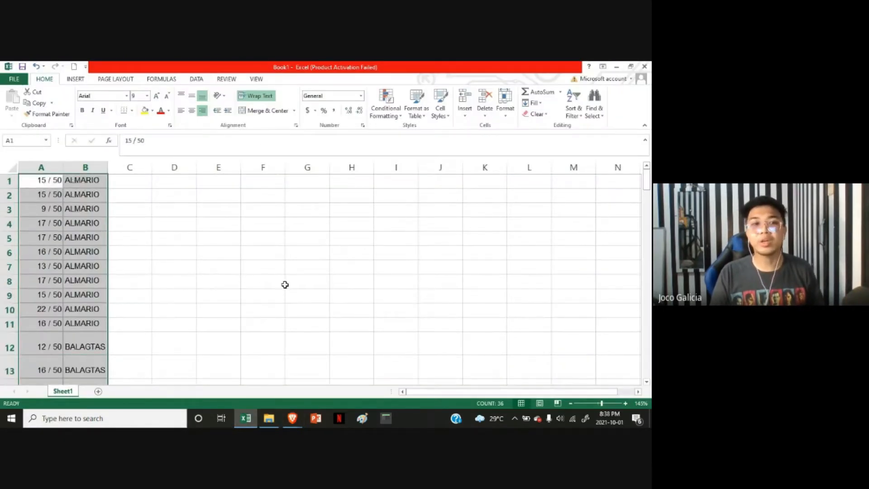
pyautogui.moveTo(90, 195)
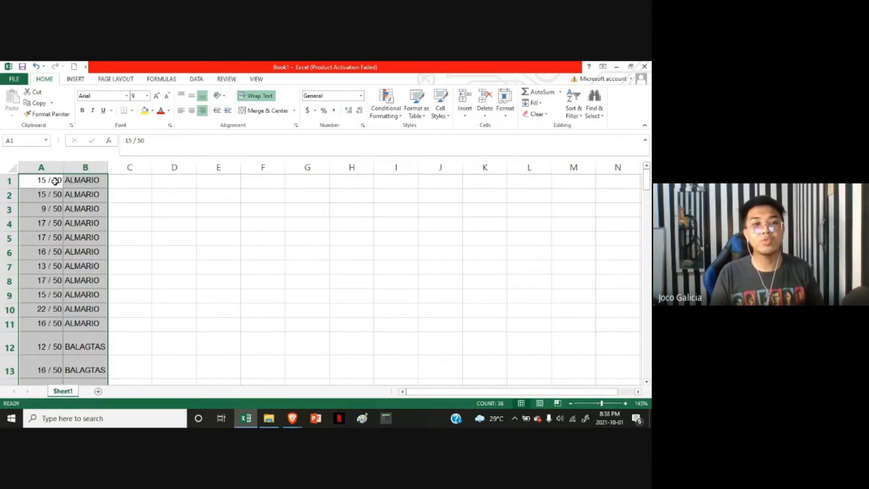
pyautogui.moveTo(104, 243)
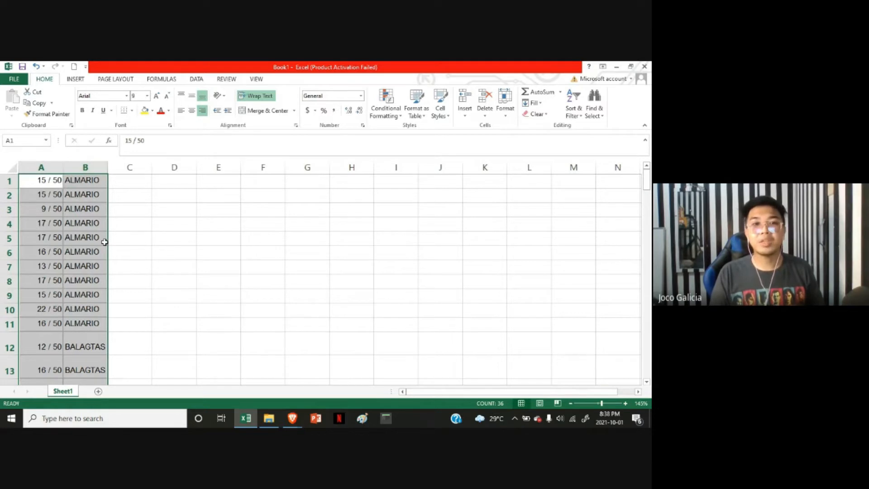
pyautogui.click(351, 209)
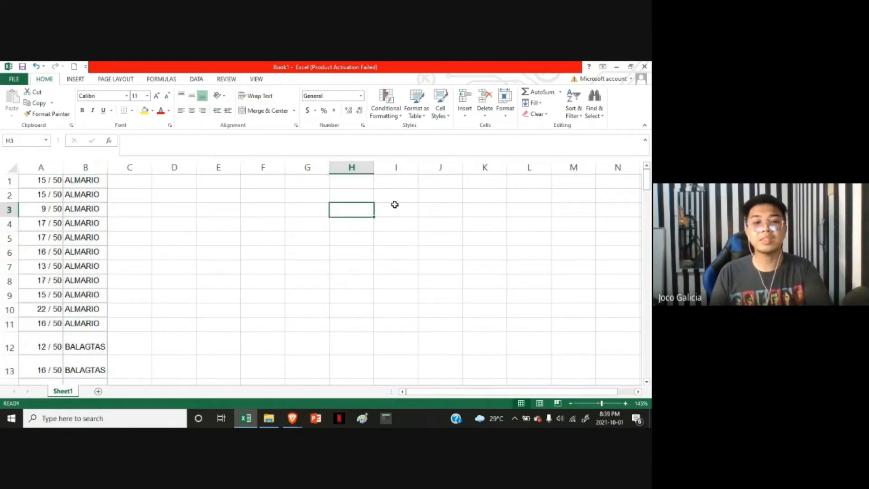
# Enter the 'CTRL +F' reminder note in H3 and bring up Find and Replace.
pyautogui.write('CTR')
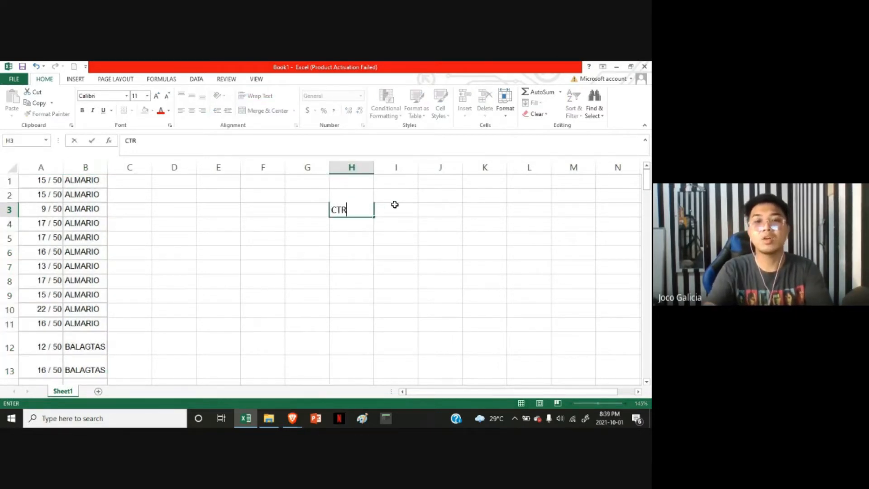
pyautogui.write('L +F')
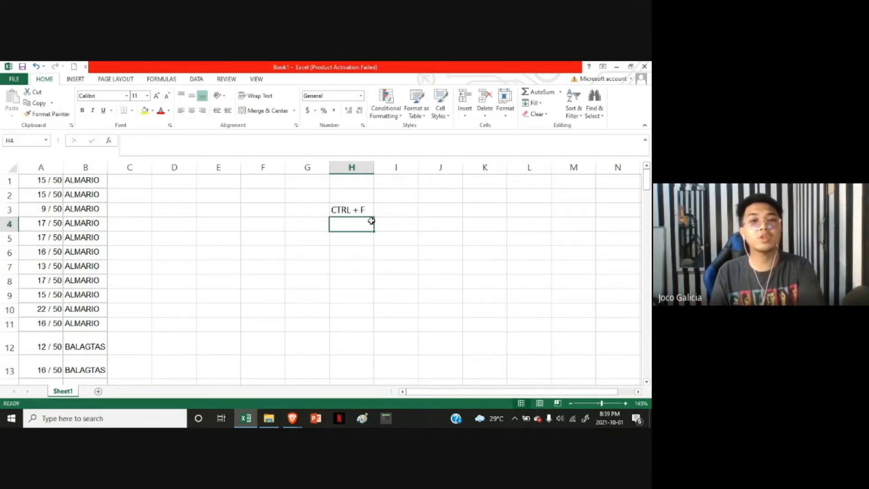
pyautogui.moveTo(309, 229)
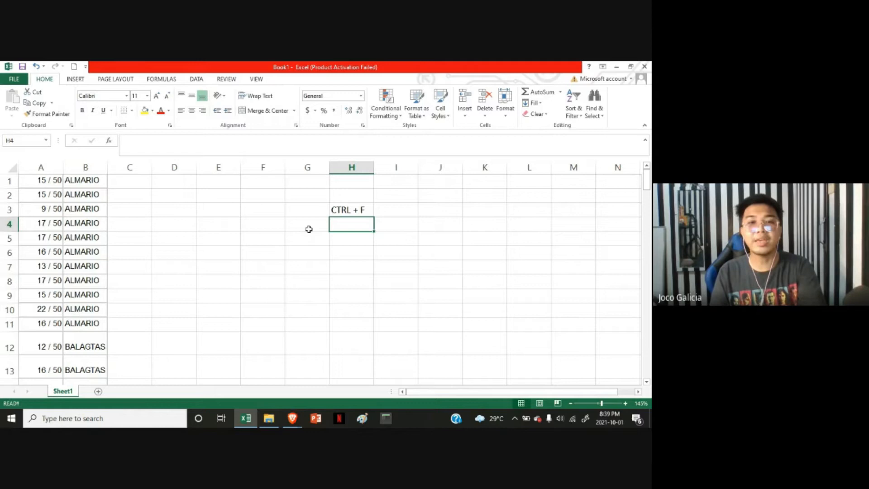
pyautogui.moveTo(247, 240)
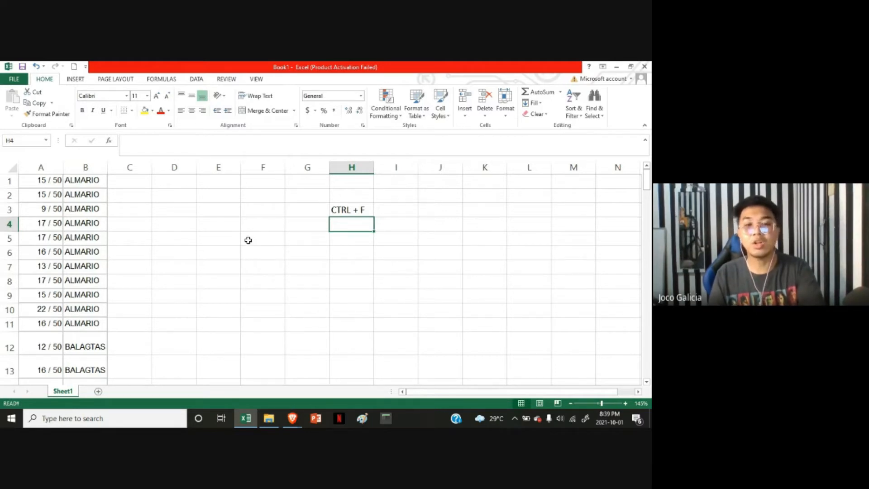
pyautogui.press('ctrl+f')
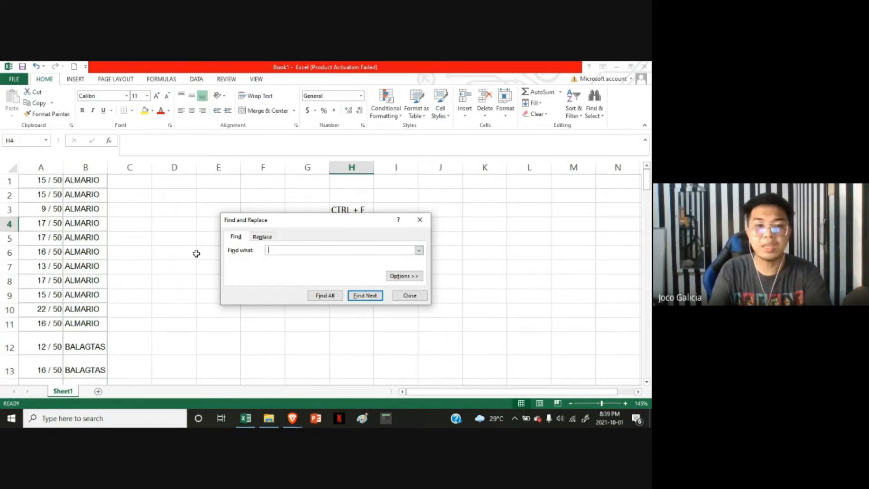
# Find all cells containing '/ 50', listing 139 matches, then go to the Replace tab.
pyautogui.write('/')
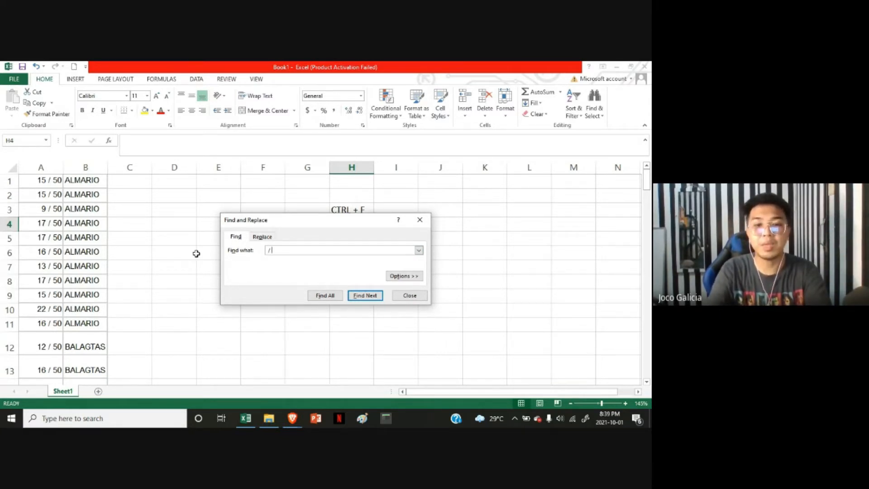
pyautogui.write('50')
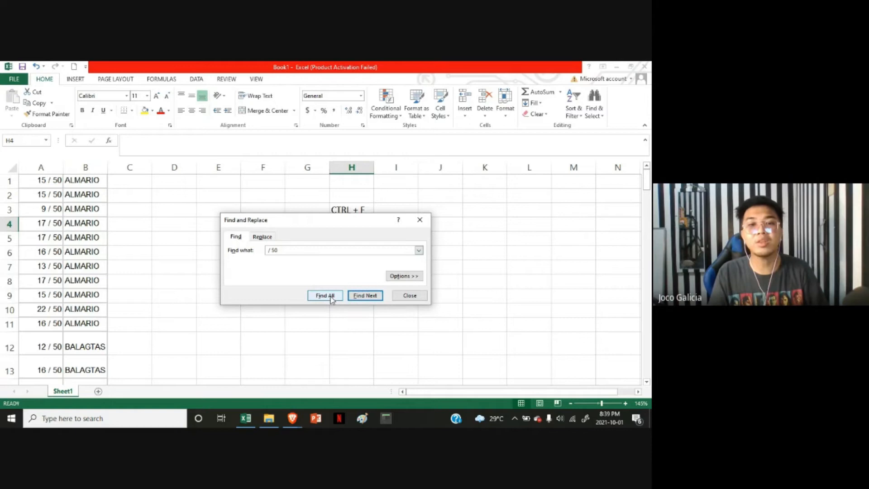
pyautogui.click(325, 295)
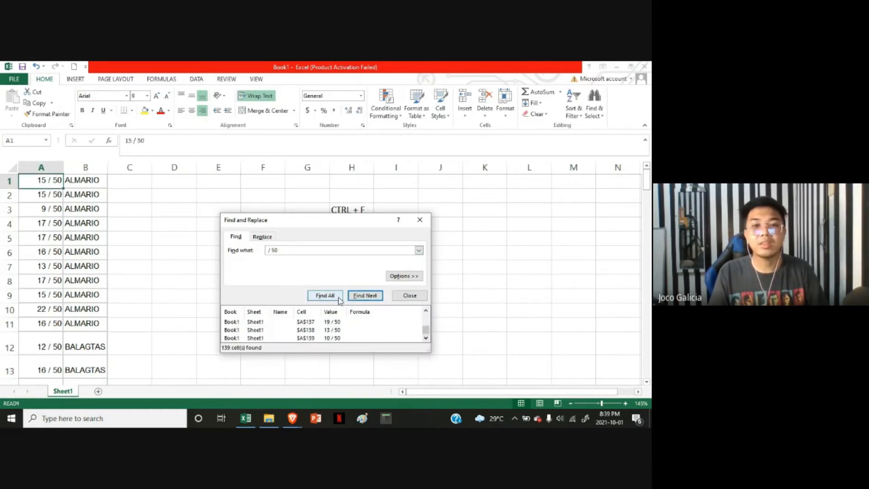
pyautogui.moveTo(244, 236)
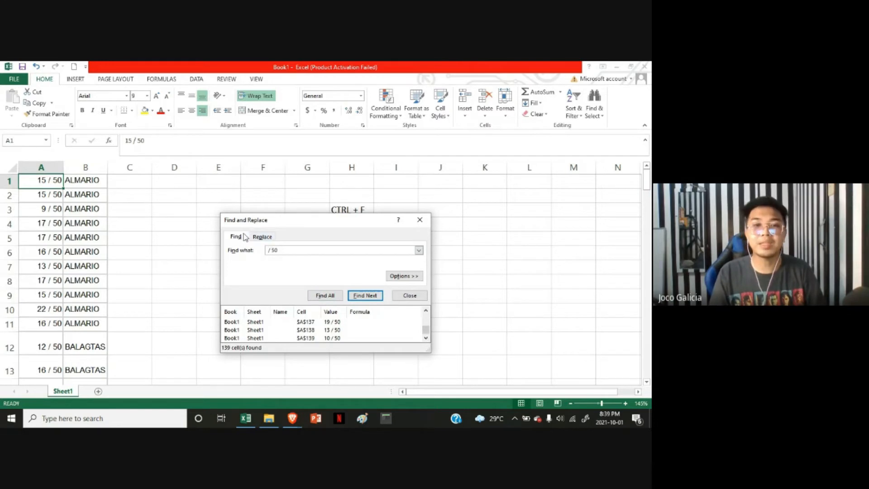
pyautogui.click(262, 236)
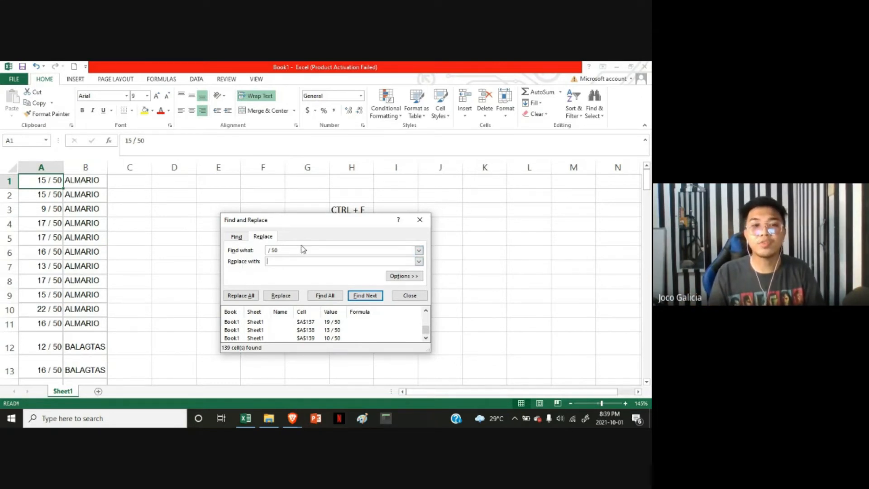
pyautogui.moveTo(292, 242)
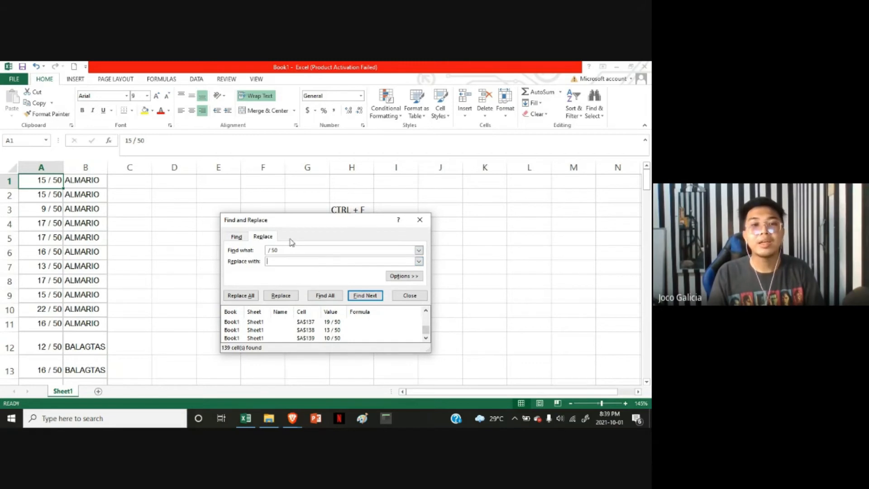
pyautogui.moveTo(249, 294)
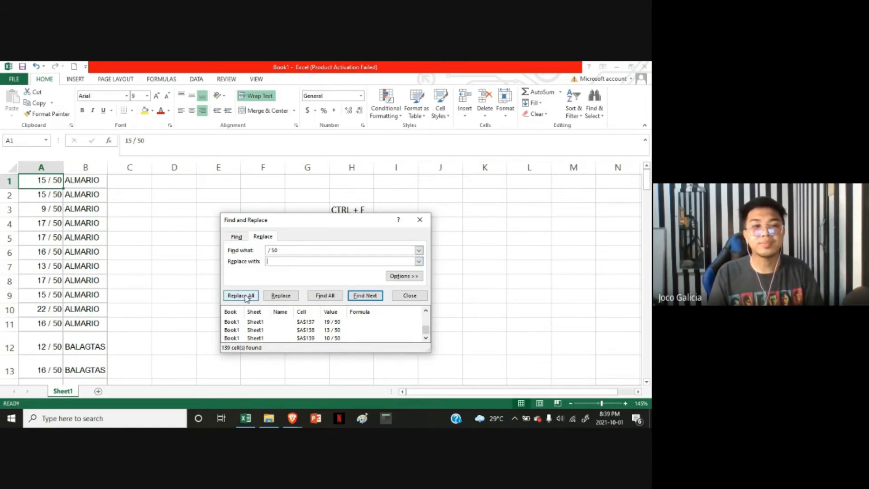
# Replace every '/ 50' with nothing and acknowledge the 139 replacements.
pyautogui.click(240, 295)
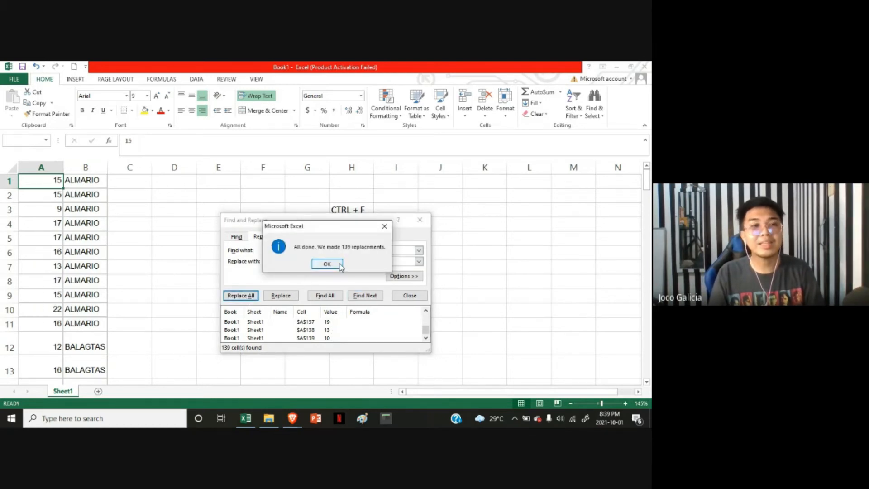
pyautogui.click(327, 263)
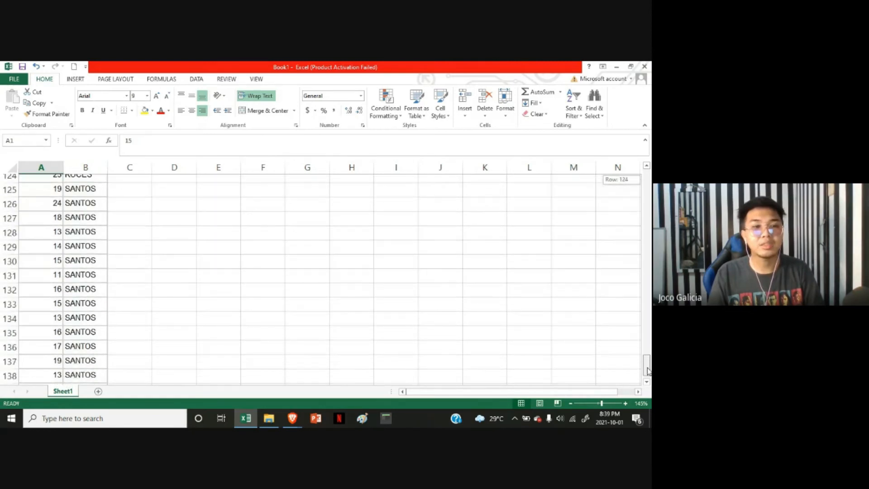
# Jump back to the top of the sheet to review the plain-number scores.
pyautogui.press('ctrl+Home')
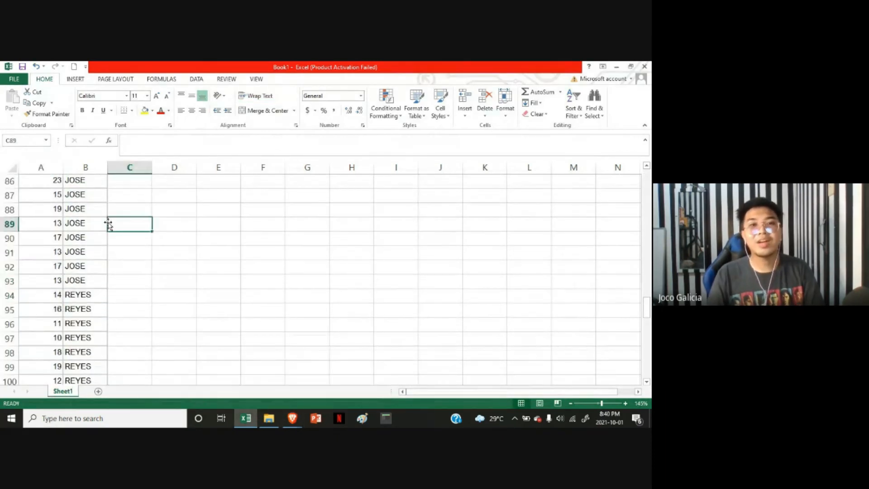
pyautogui.moveTo(165, 299)
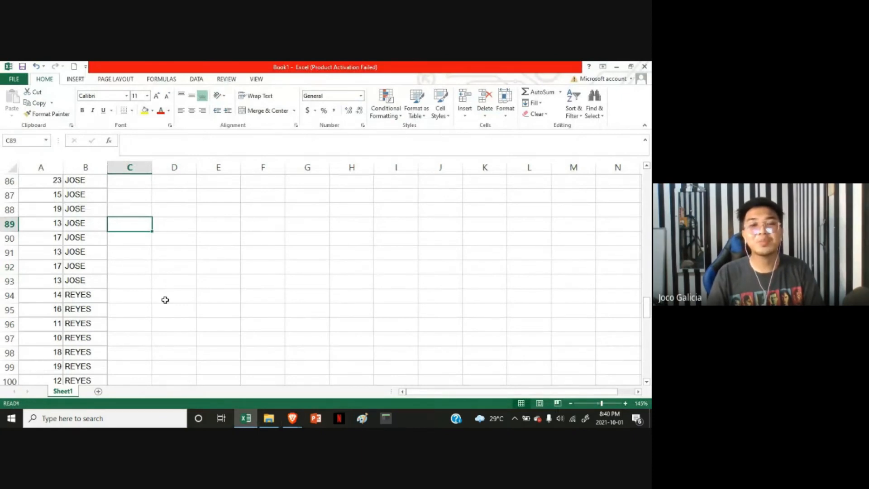